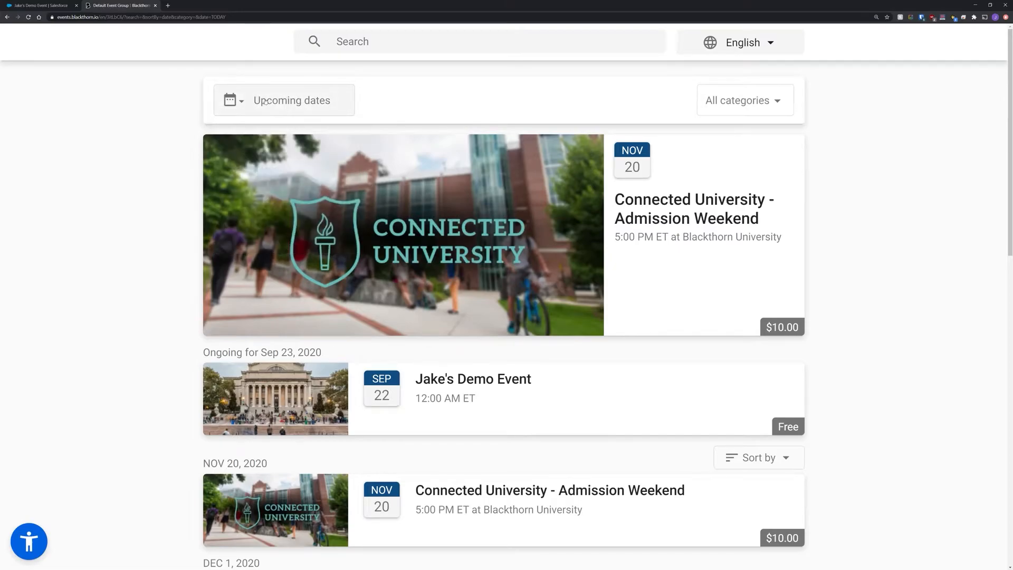
# - Browse down the Blackthorn Events list to find the Jake's Demo Event card
pyautogui.click(744, 101)
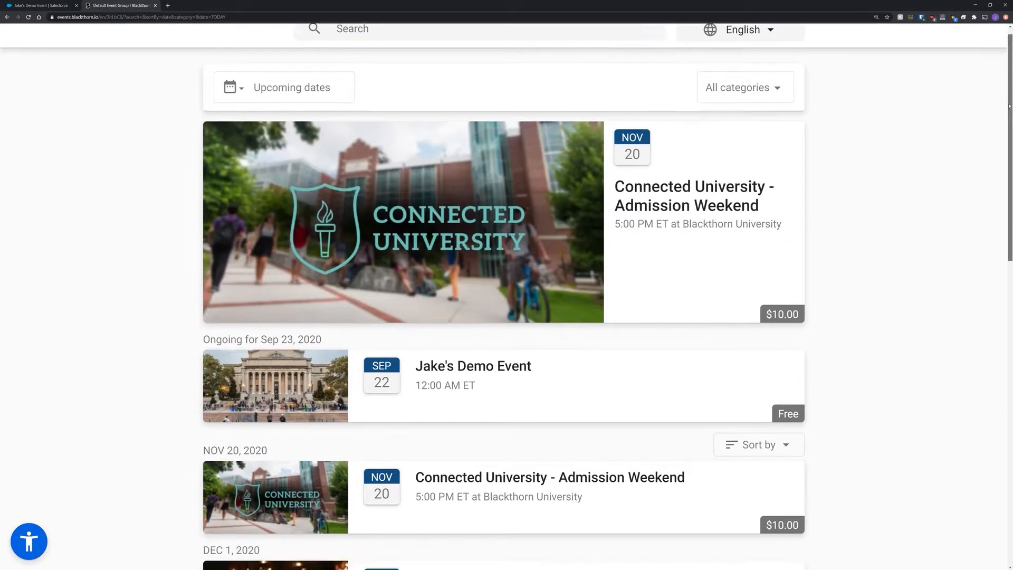
pyautogui.scroll(-3)
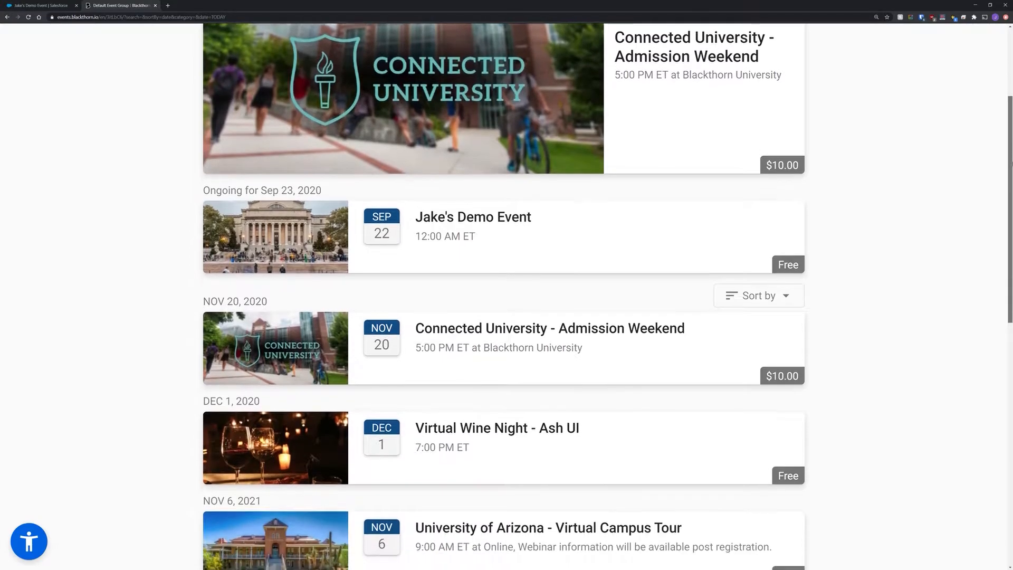
pyautogui.scroll(-3)
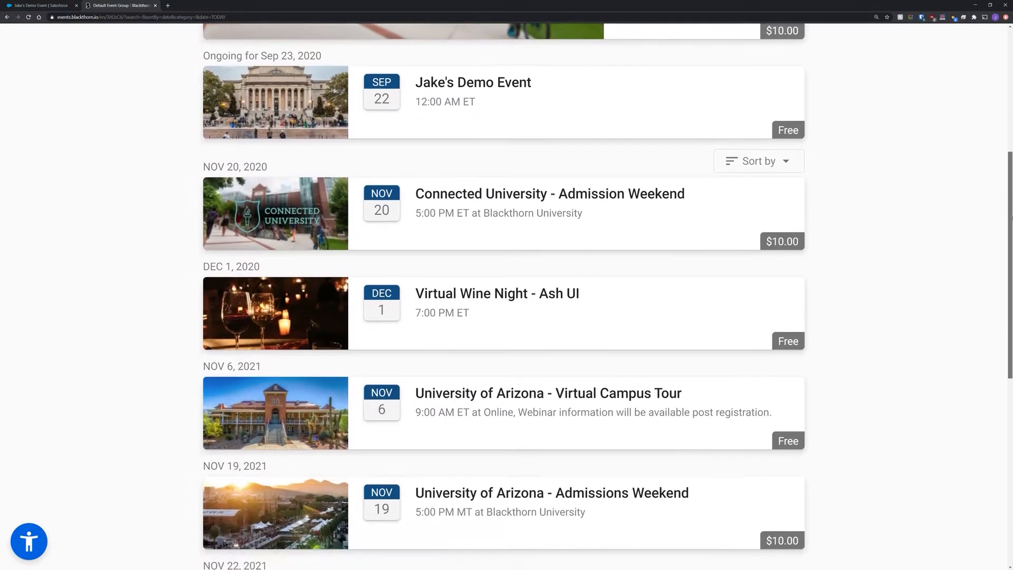
pyautogui.scroll(-3)
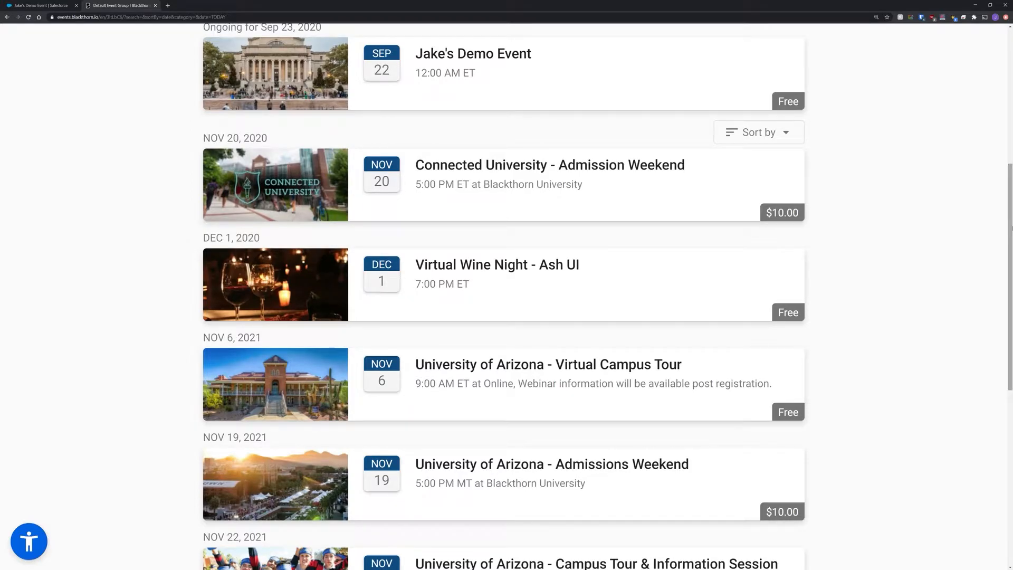
# - View Jake's Demo Event's overview with its Sep 22, Free details and welcome text
pyautogui.click(473, 53)
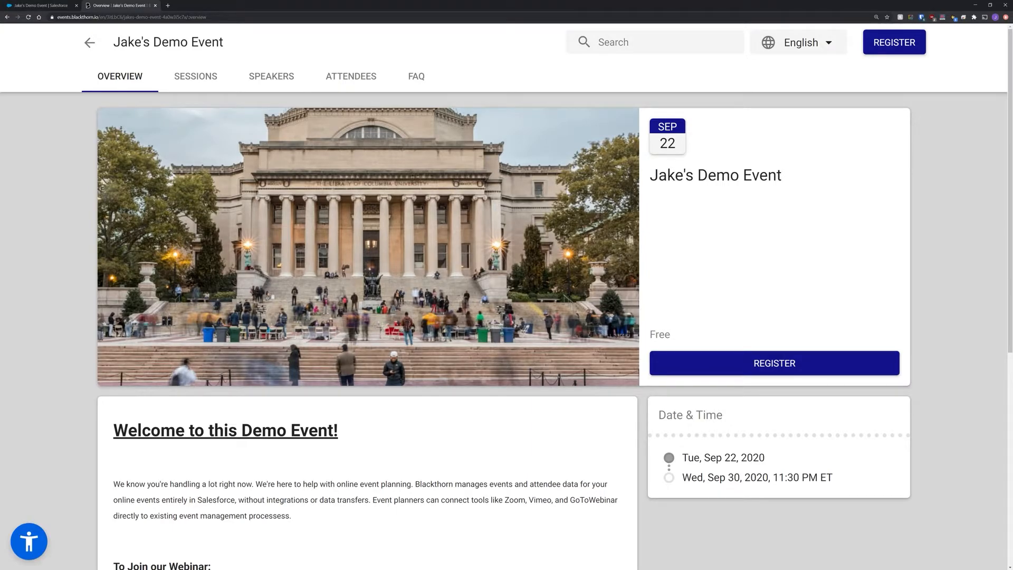
pyautogui.scroll(-3)
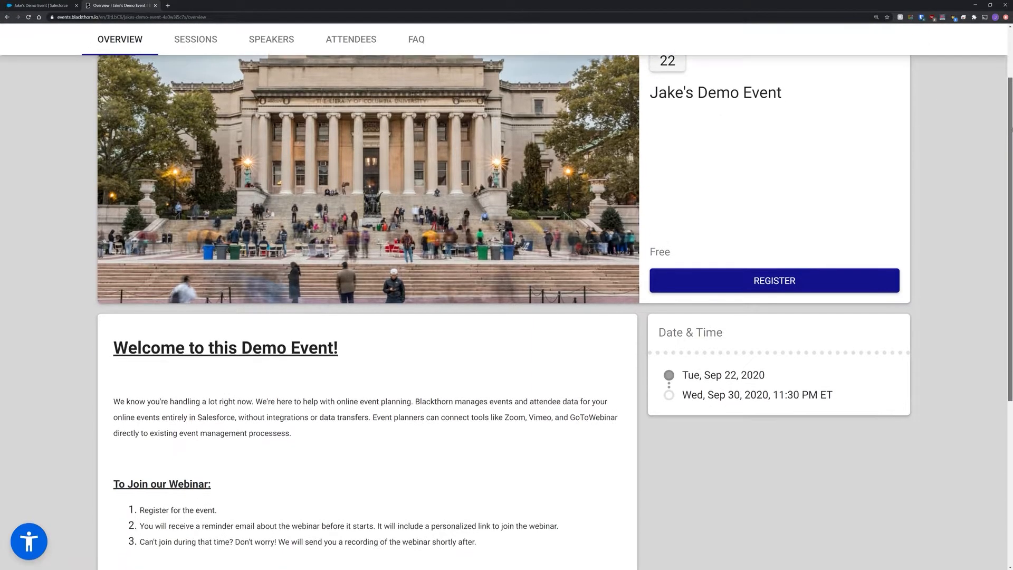
pyautogui.scroll(-3)
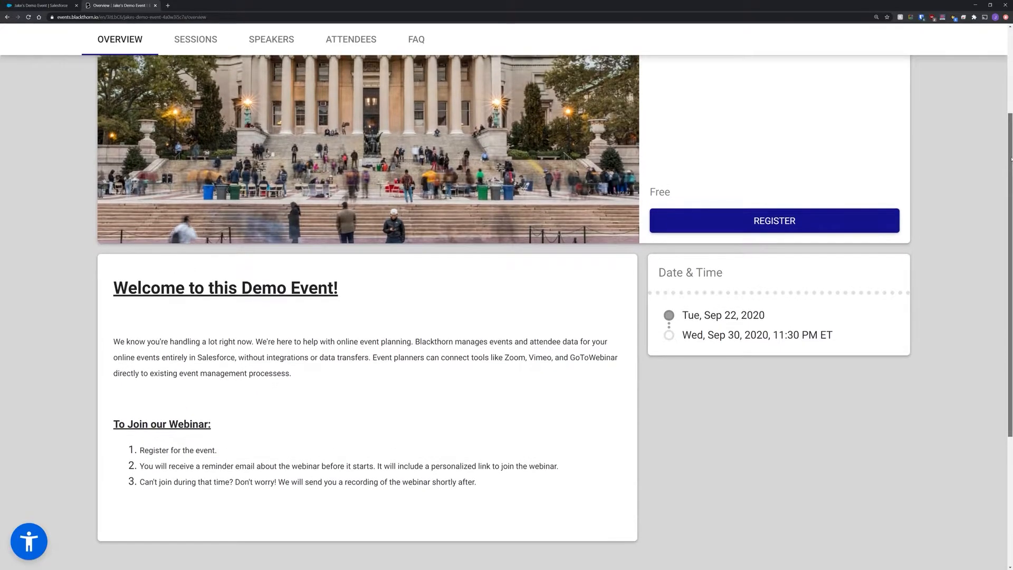
# - View Jake's Demo Event in the banner-style template for Tuesday, September 22, 2020
pyautogui.click(773, 220)
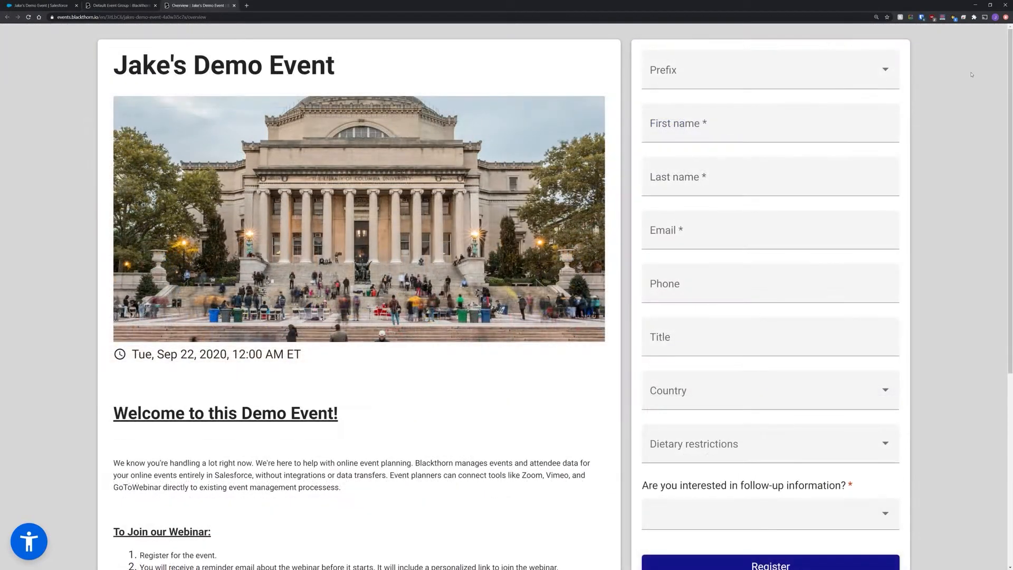
pyautogui.scroll(-3)
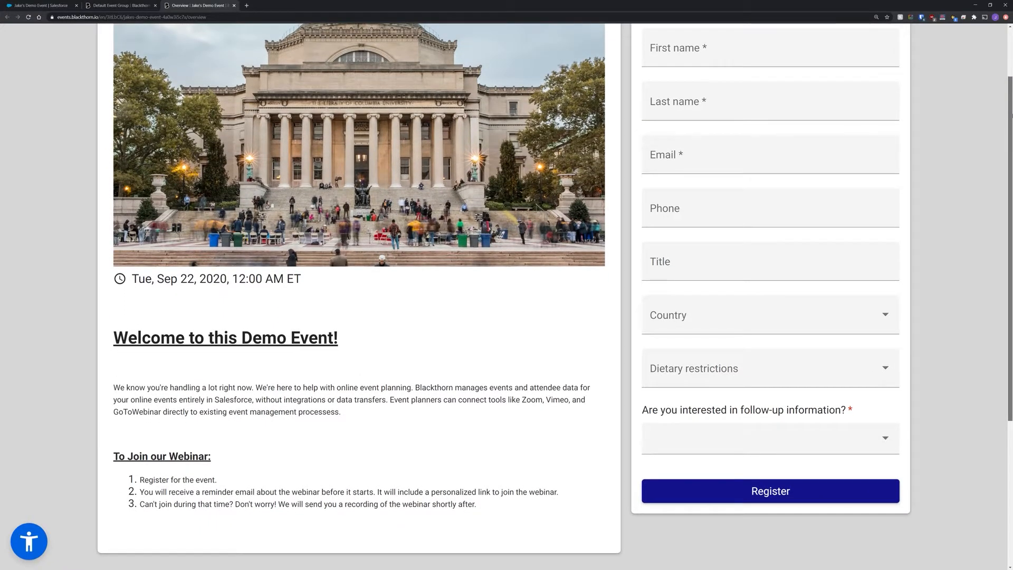
pyautogui.scroll(-3)
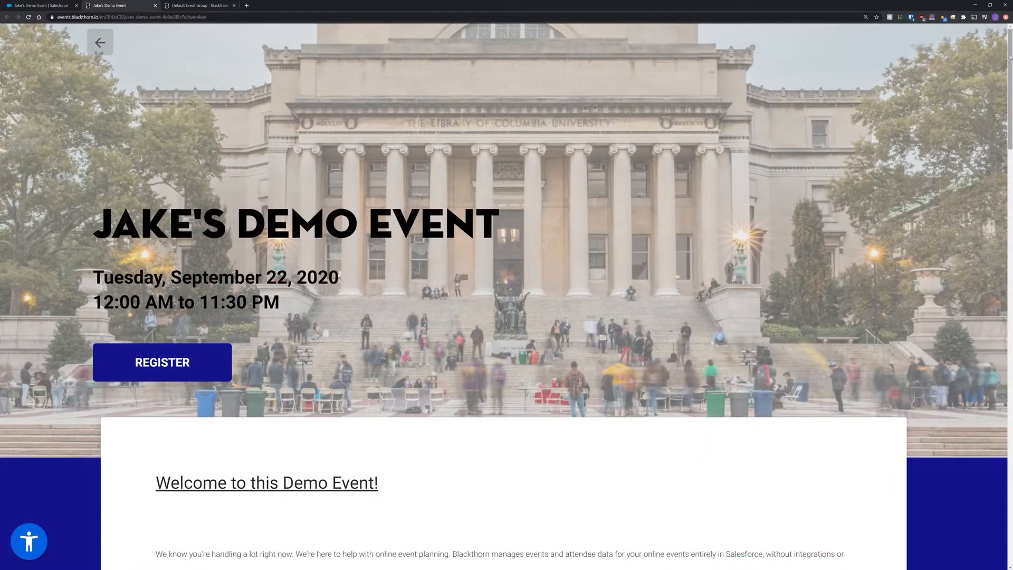
pyautogui.scroll(-3)
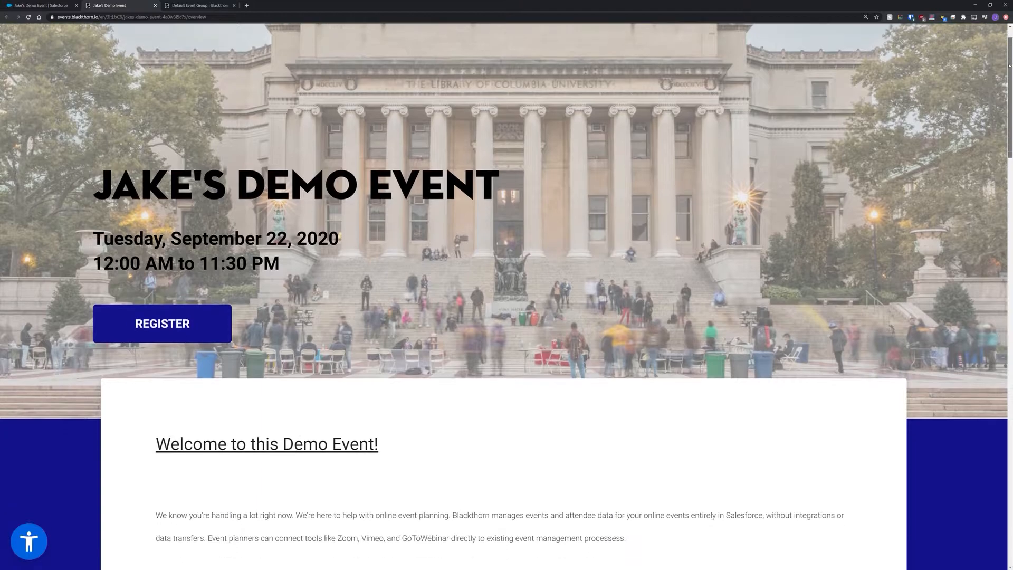
pyautogui.scroll(-3)
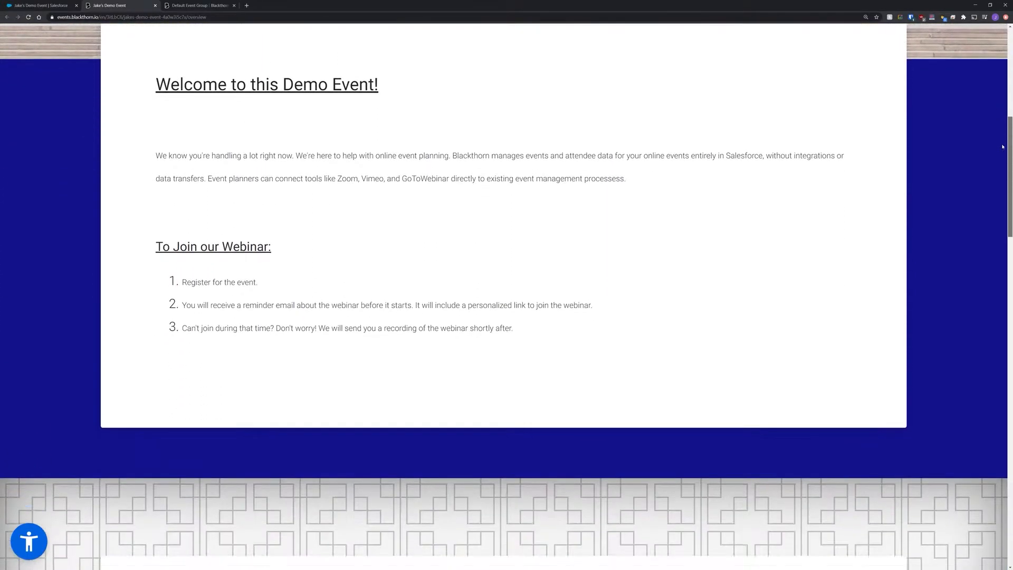
pyautogui.scroll(-3)
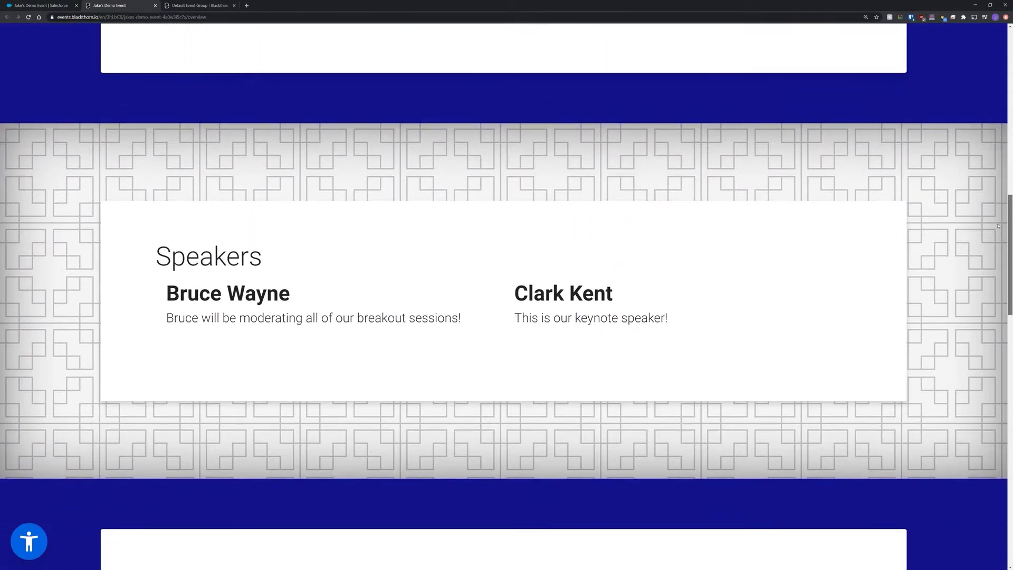
pyautogui.scroll(-3)
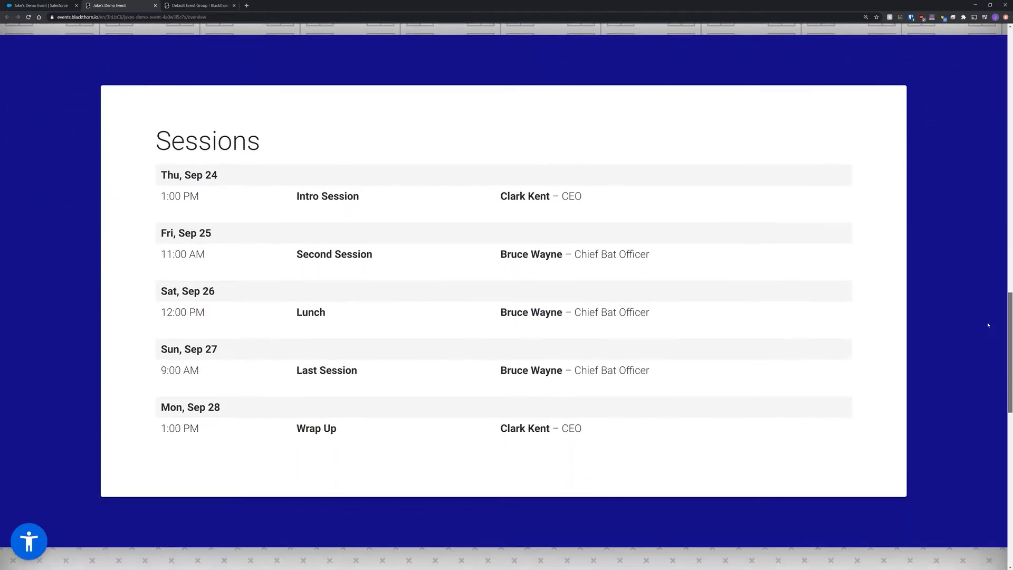
pyautogui.scroll(-3)
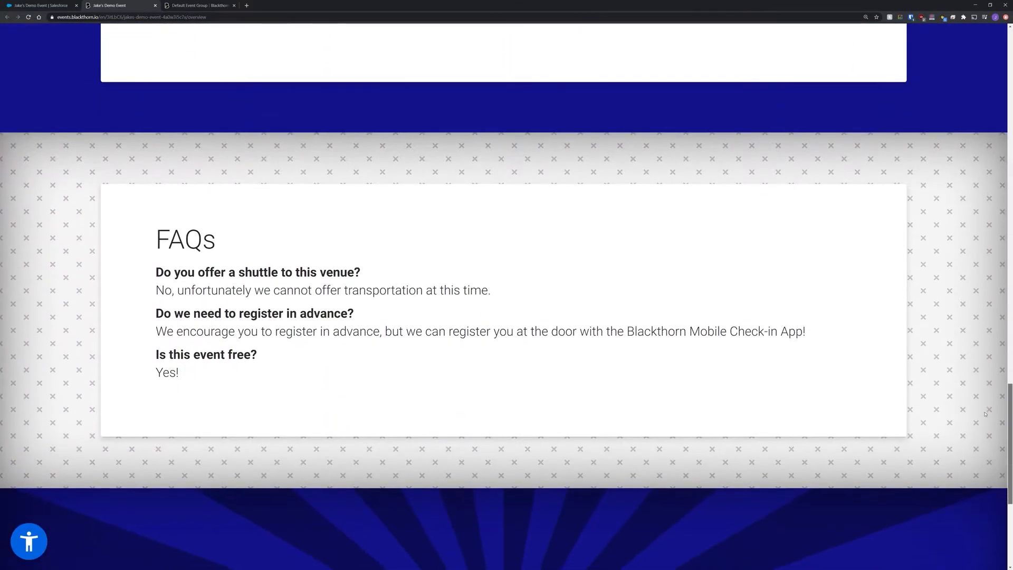
pyautogui.scroll(-3)
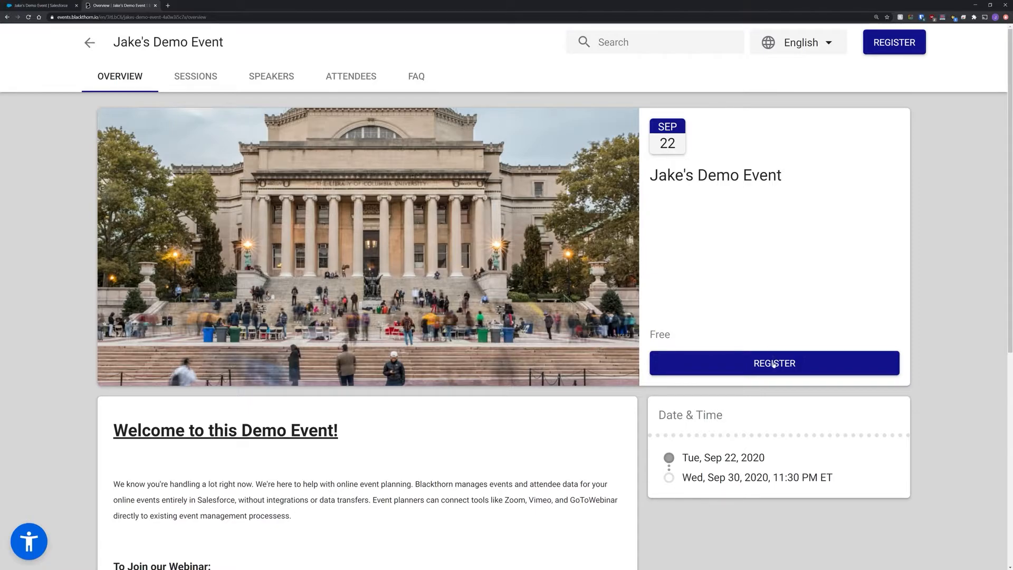
pyautogui.click(773, 362)
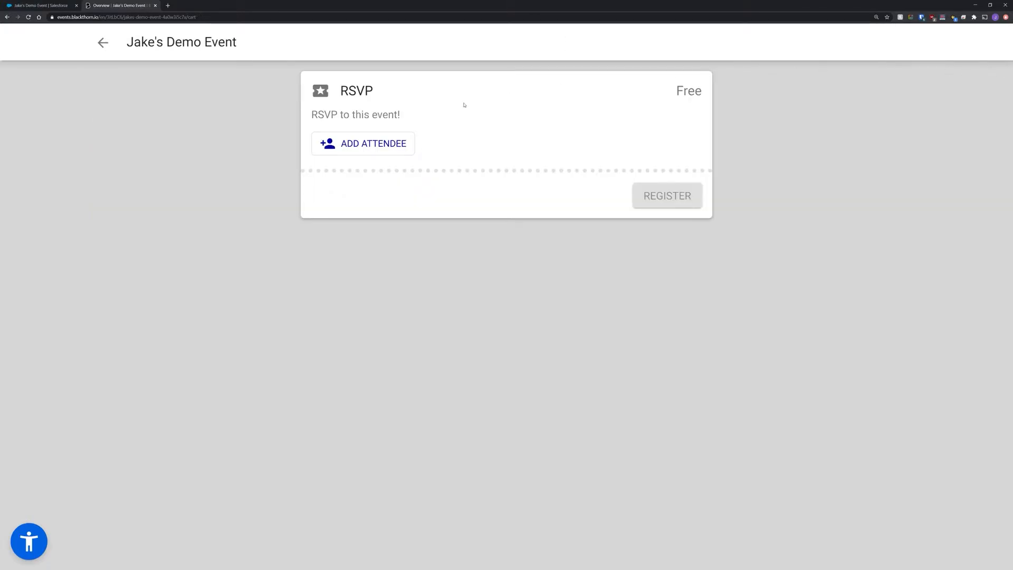
pyautogui.click(362, 144)
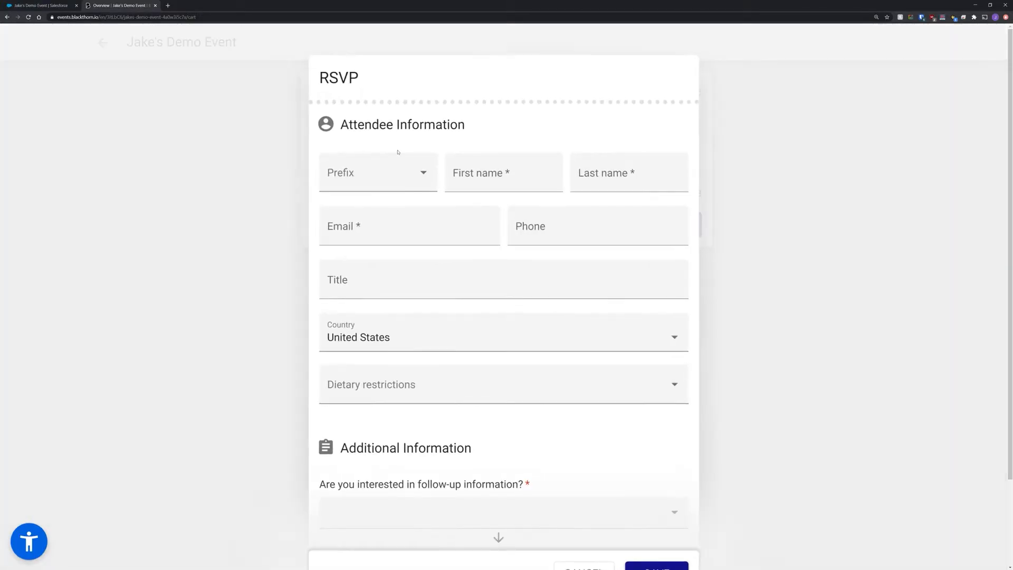
pyautogui.write('Jo')
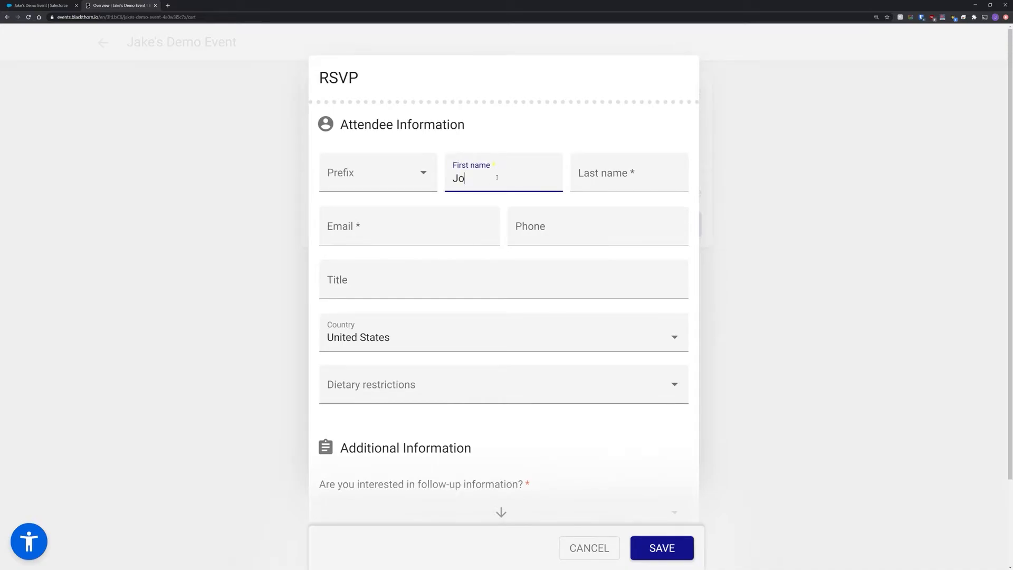
pyautogui.write('Smith')
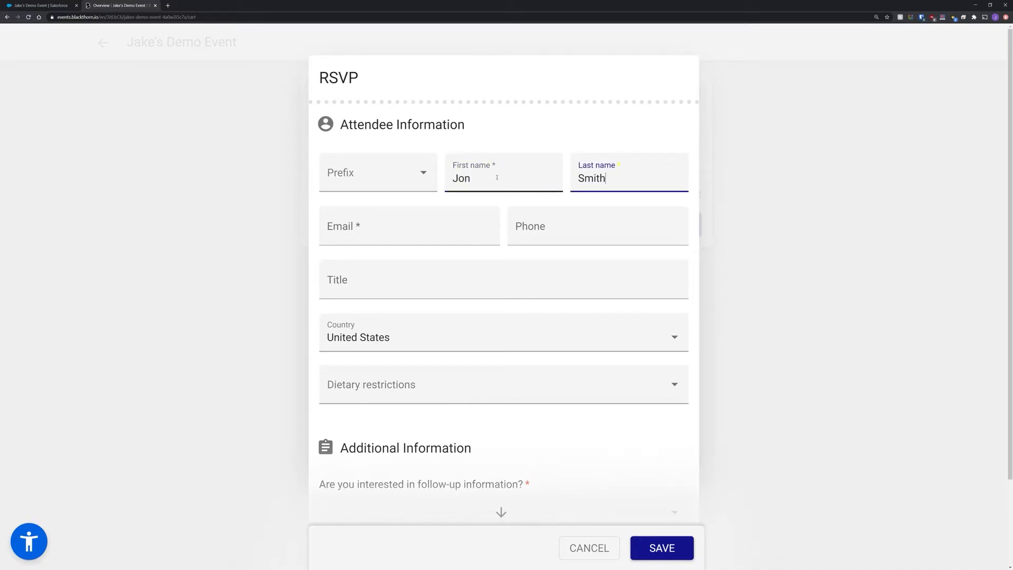
pyautogui.write('a@a.c')
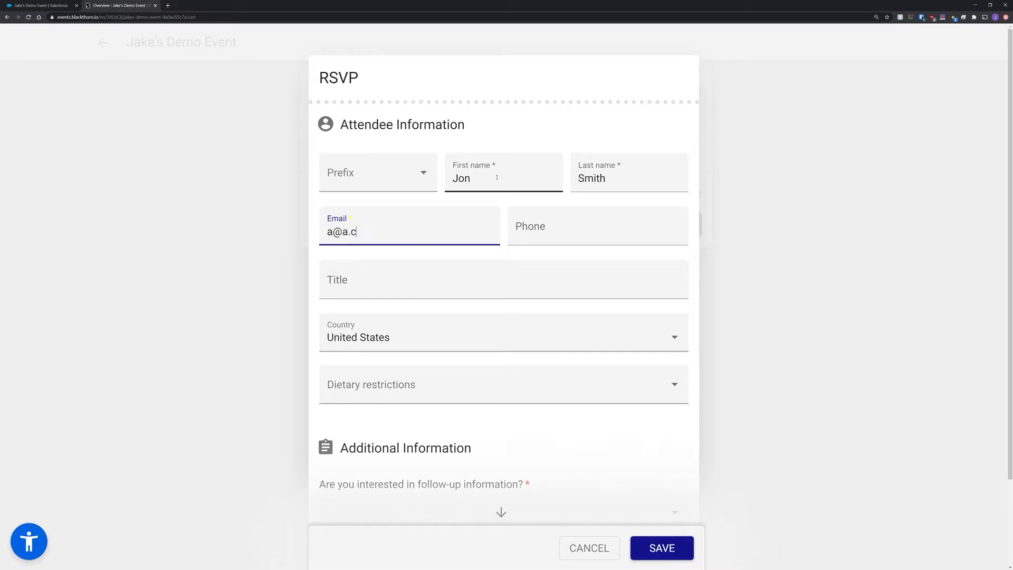
pyautogui.write('om')
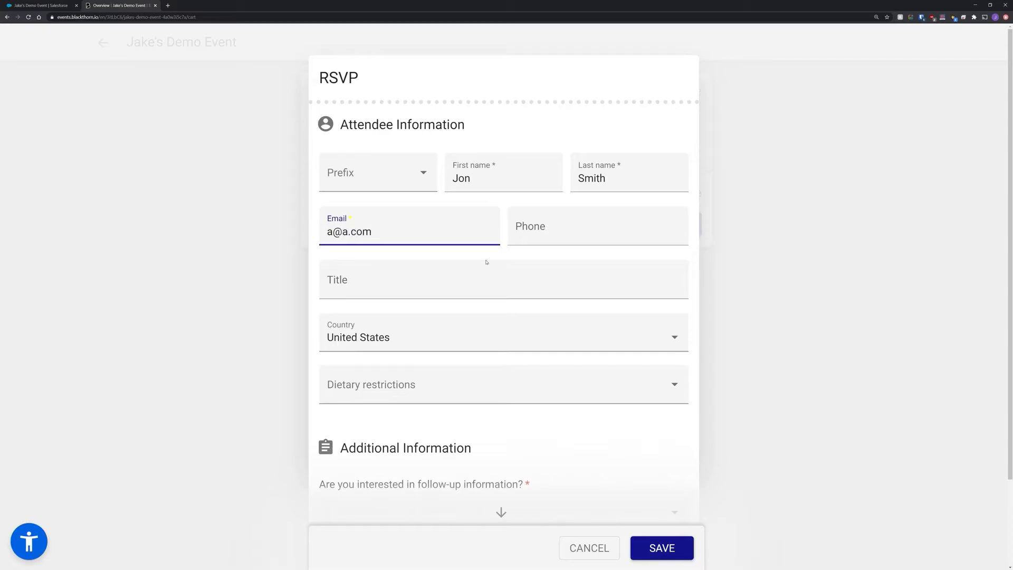
pyautogui.scroll(-3)
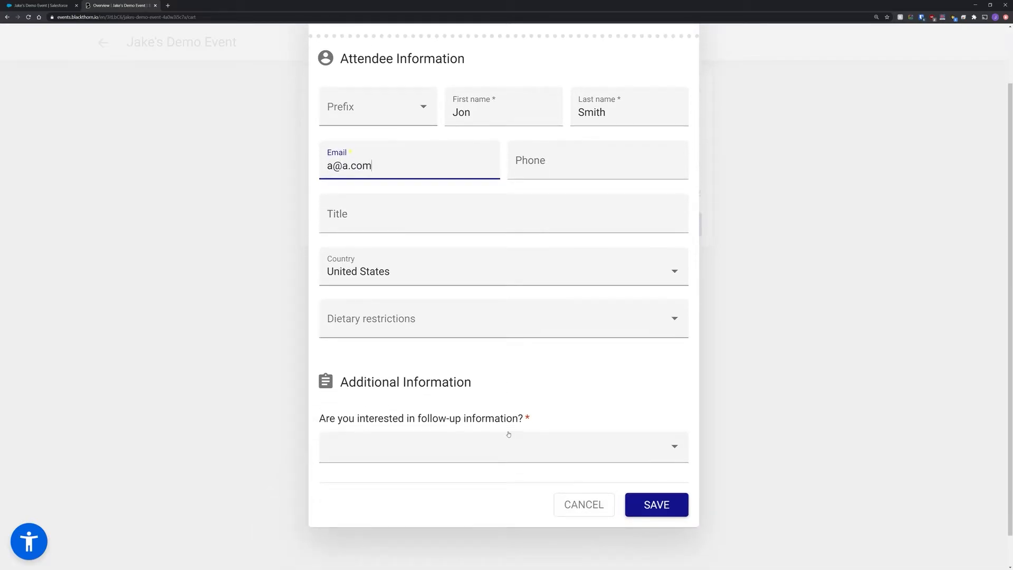
# - Answer Yes to follow-up via Email, Phone and Text and save Jon Smith as attendee
pyautogui.click(502, 445)
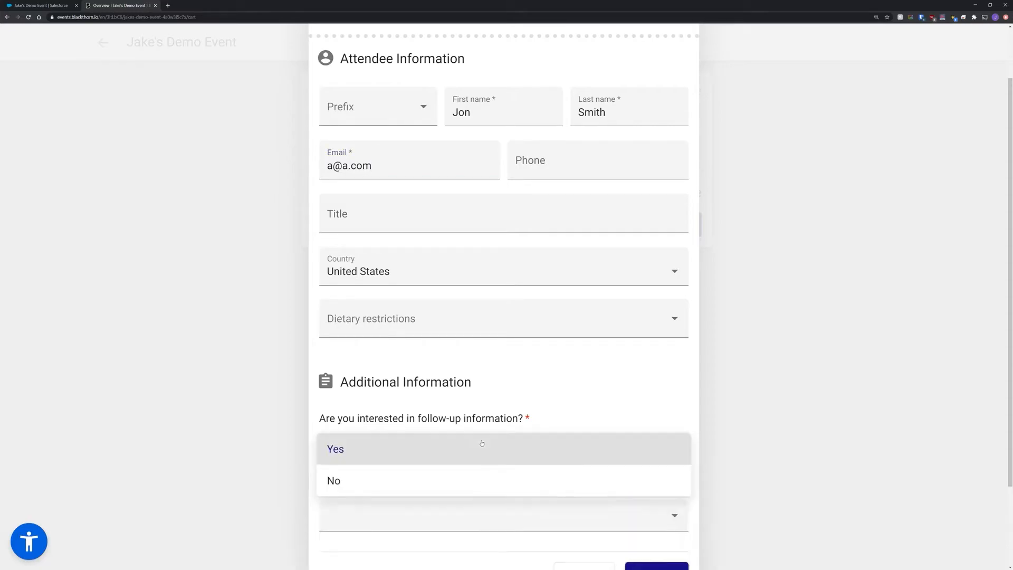
pyautogui.click(335, 450)
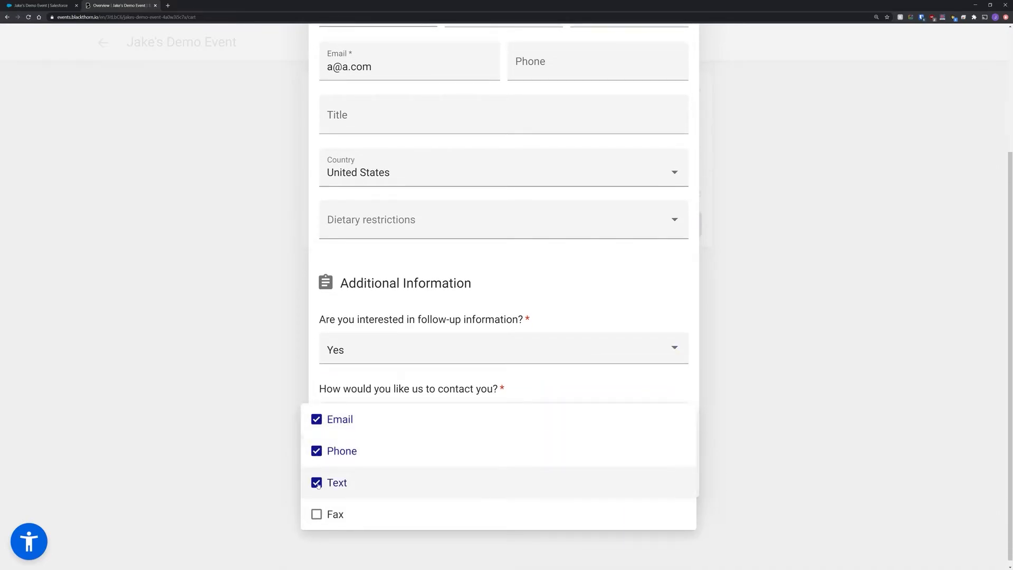
pyautogui.click(553, 386)
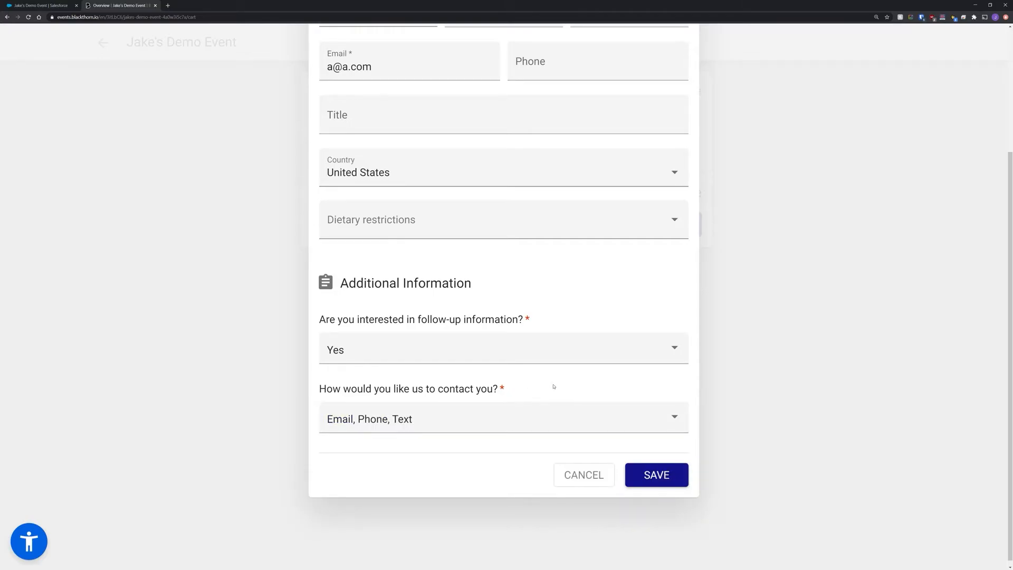
pyautogui.click(655, 474)
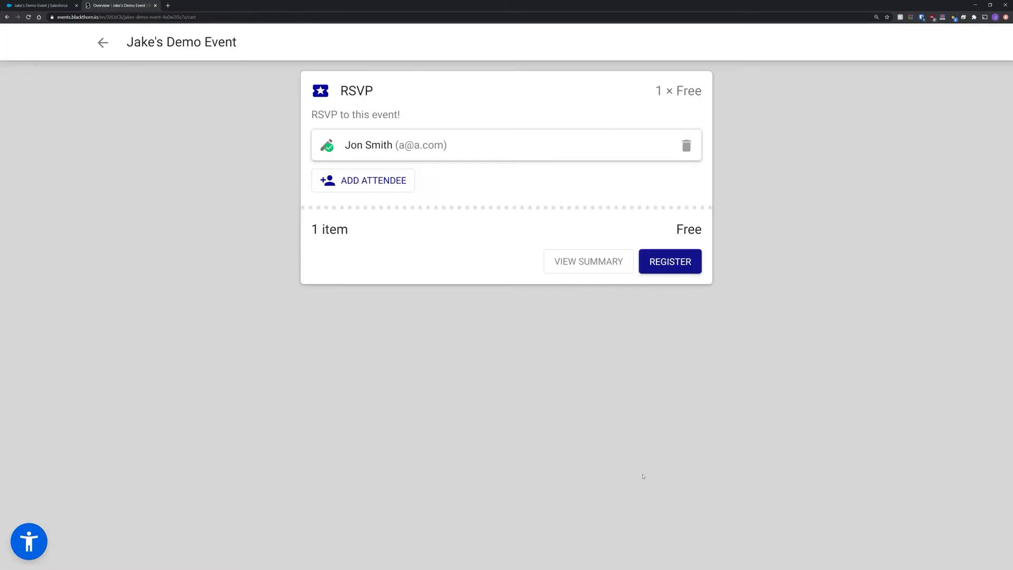
# - Register and complete the free checkout for Jon Smith's RSVP
pyautogui.click(669, 261)
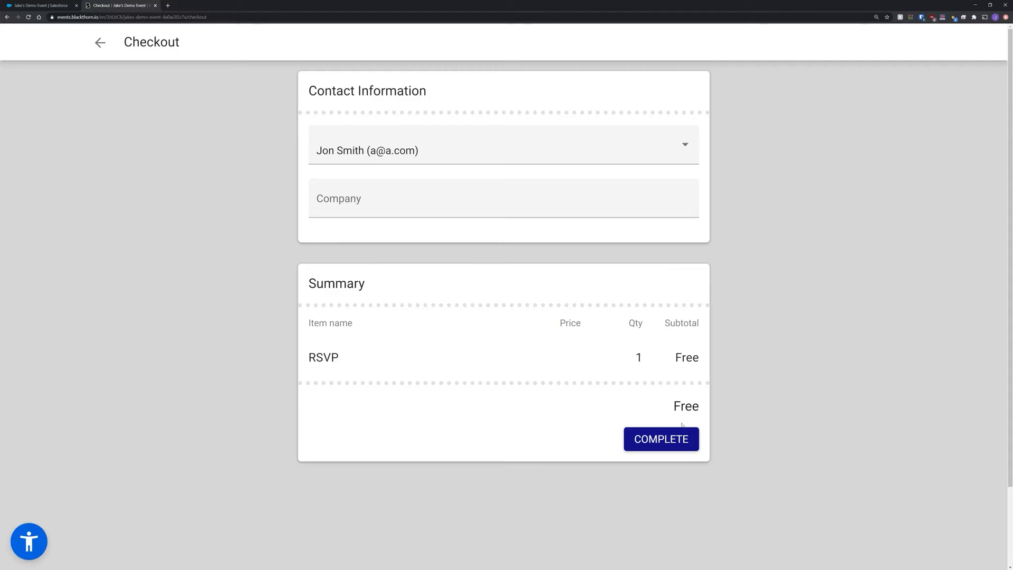
pyautogui.click(660, 439)
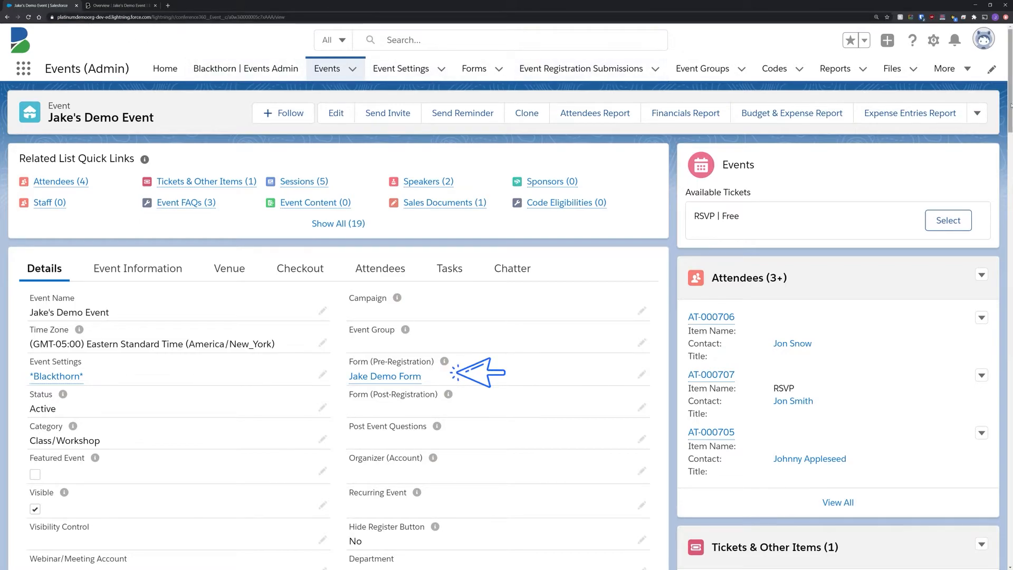
# - Scroll the Salesforce Jake's Demo Event record through dates, speakers, FAQs and attendee Jon Smith
pyautogui.scroll(-3)
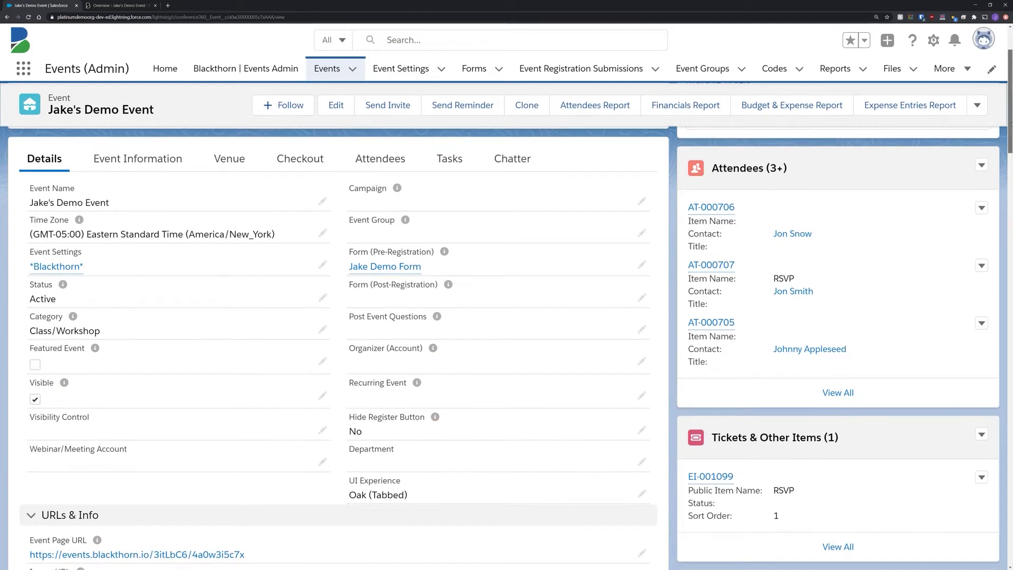
pyautogui.scroll(-3)
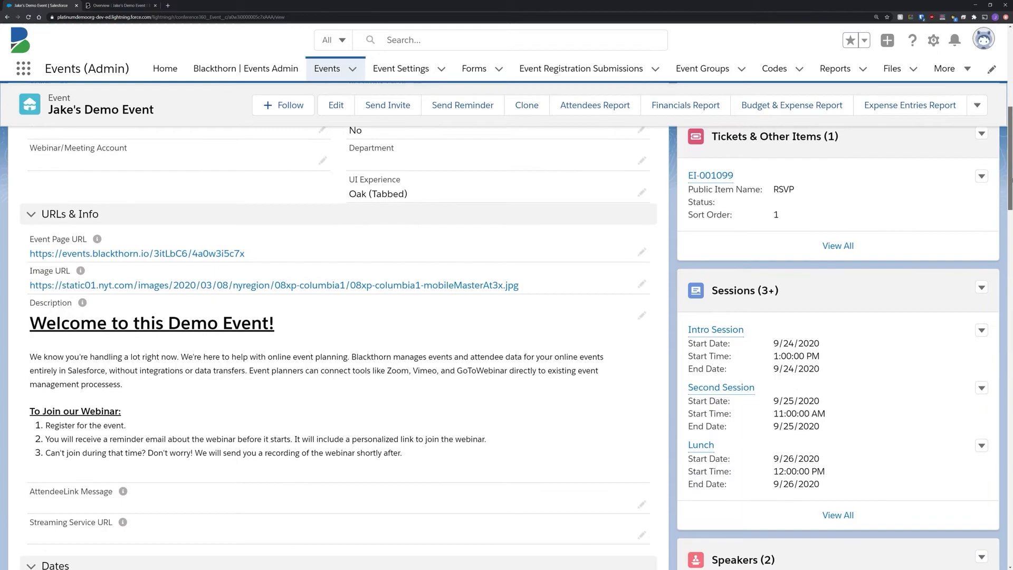
pyautogui.scroll(-3)
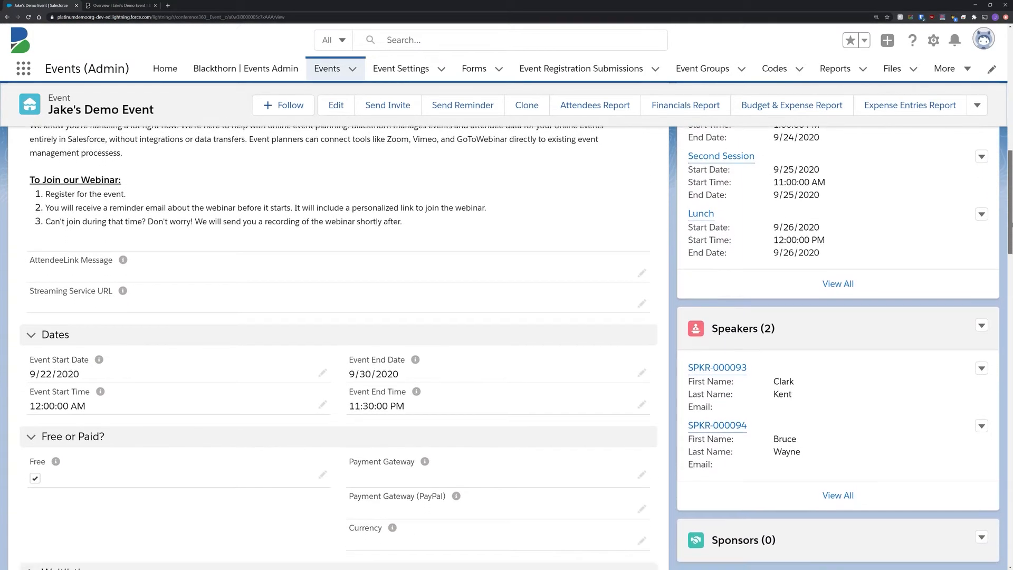
pyautogui.scroll(-3)
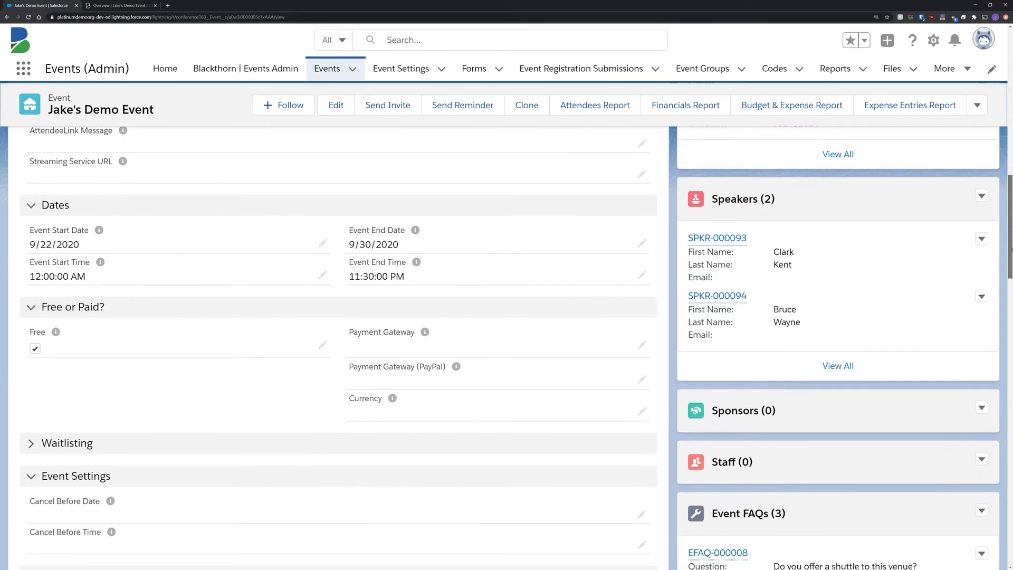
pyautogui.scroll(-3)
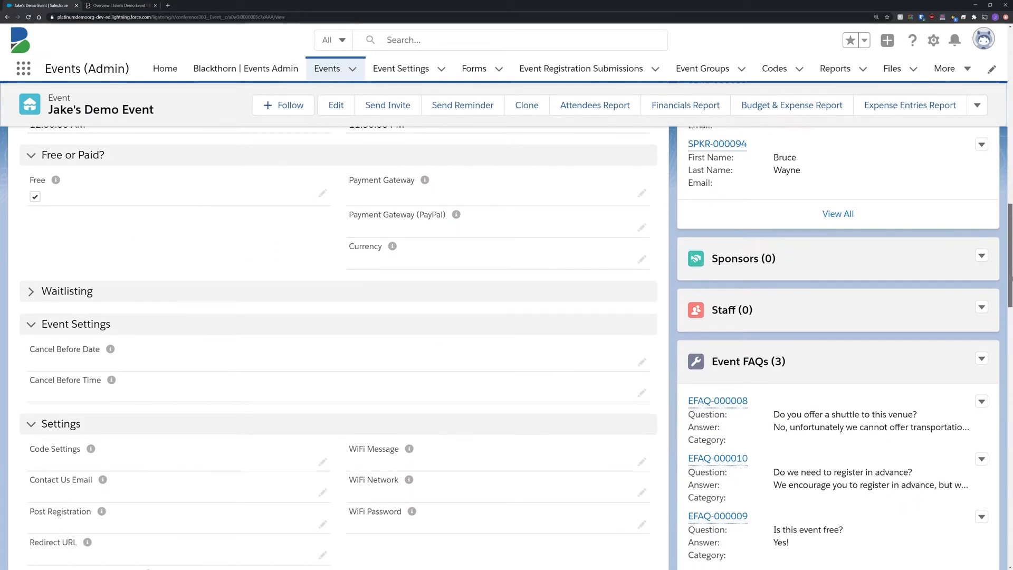
pyautogui.scroll(-3)
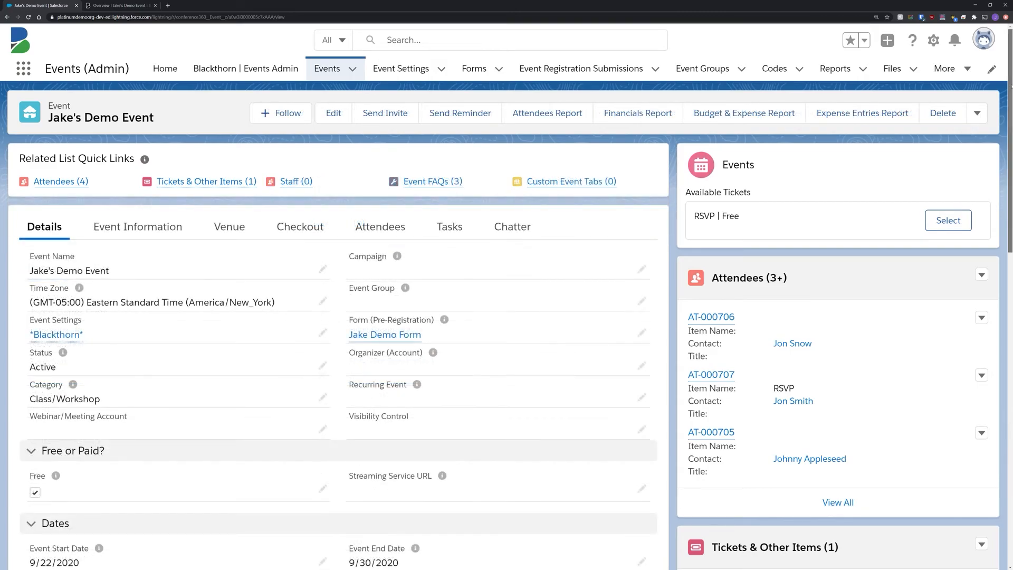
pyautogui.scroll(-3)
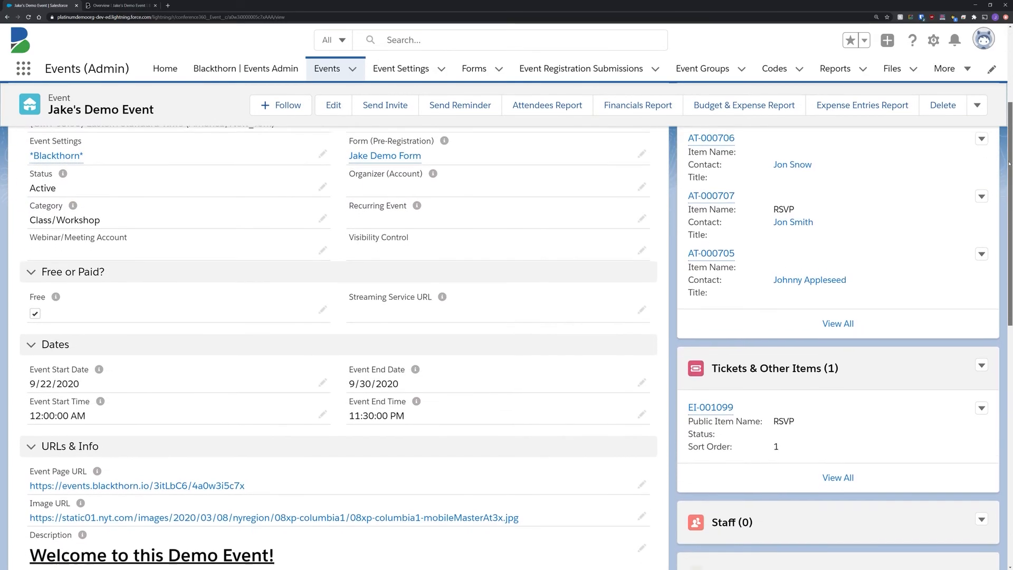
pyautogui.scroll(-3)
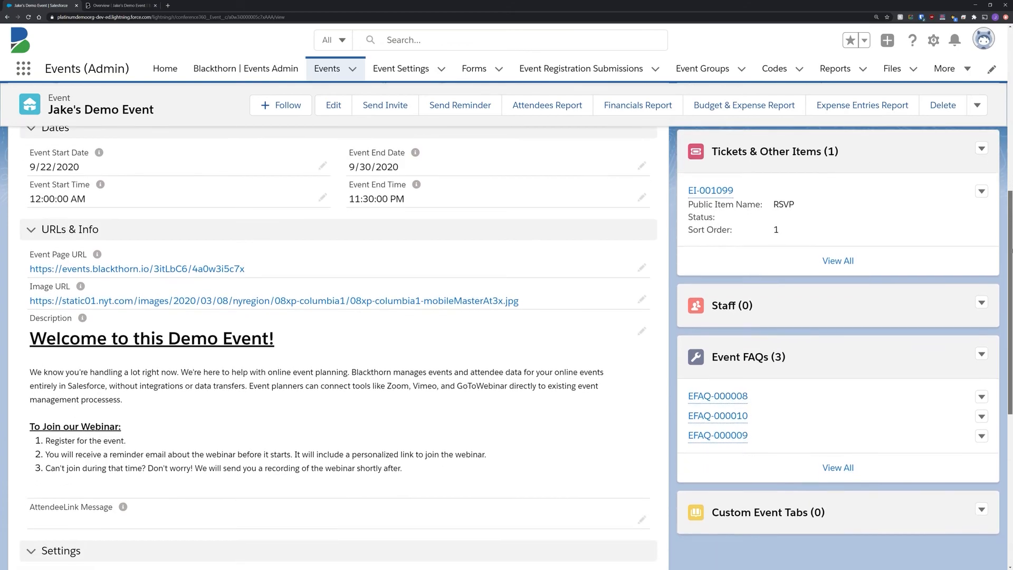